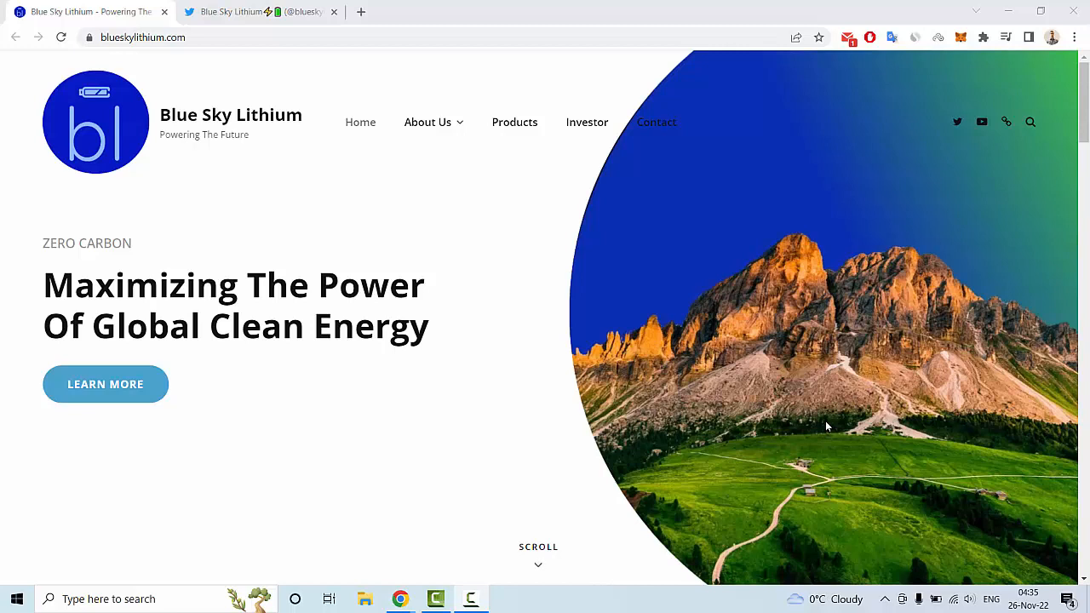
mouse_move(843, 332)
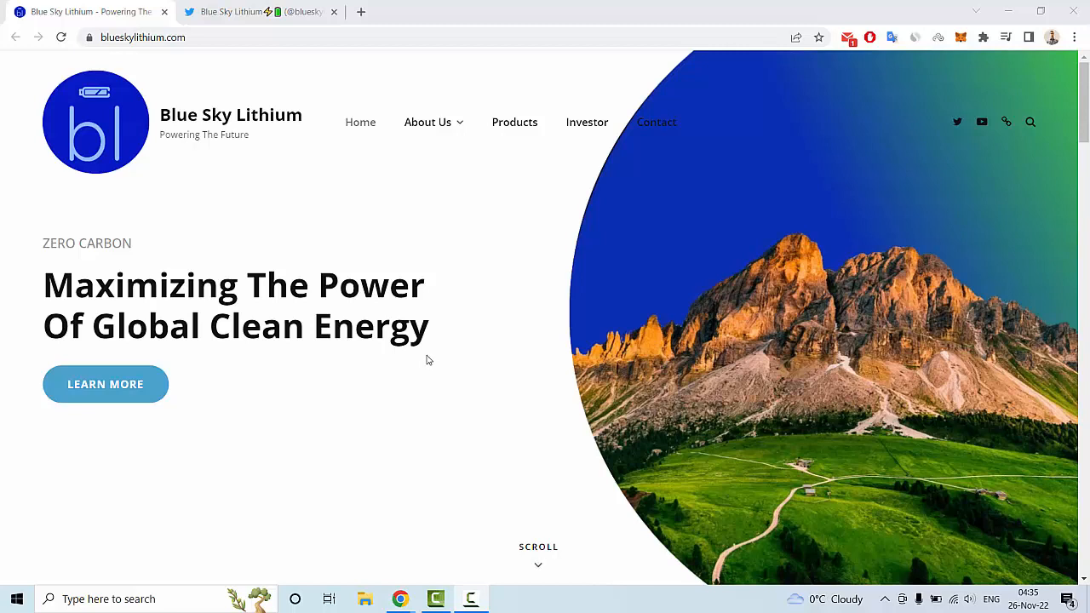
mouse_move(106, 385)
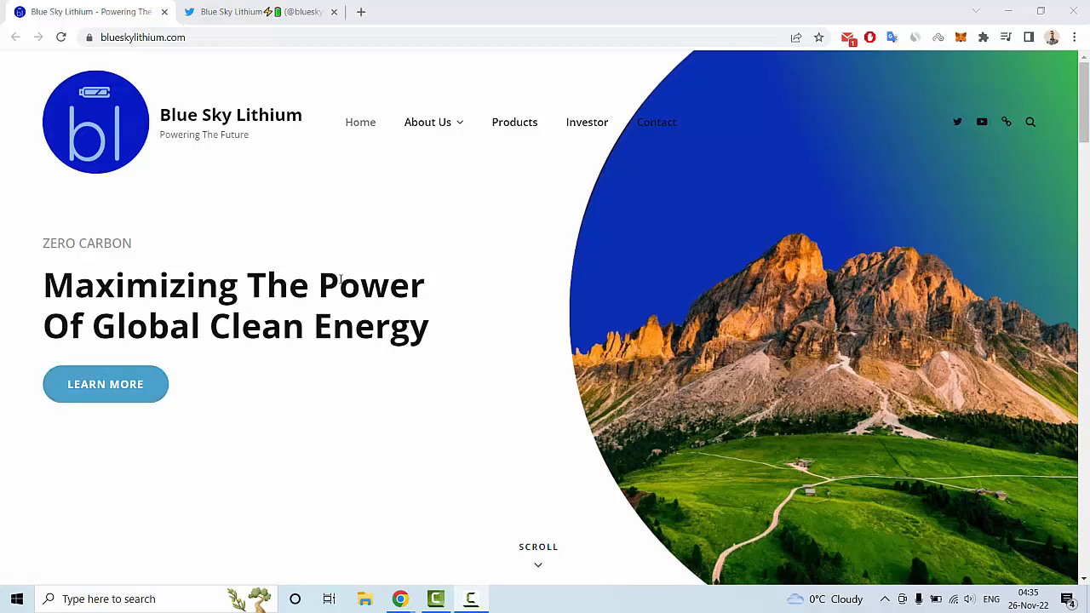
Step: Scroll the homepage past About Us to the Powering The Future section's Technology summary
scroll(down, 3)
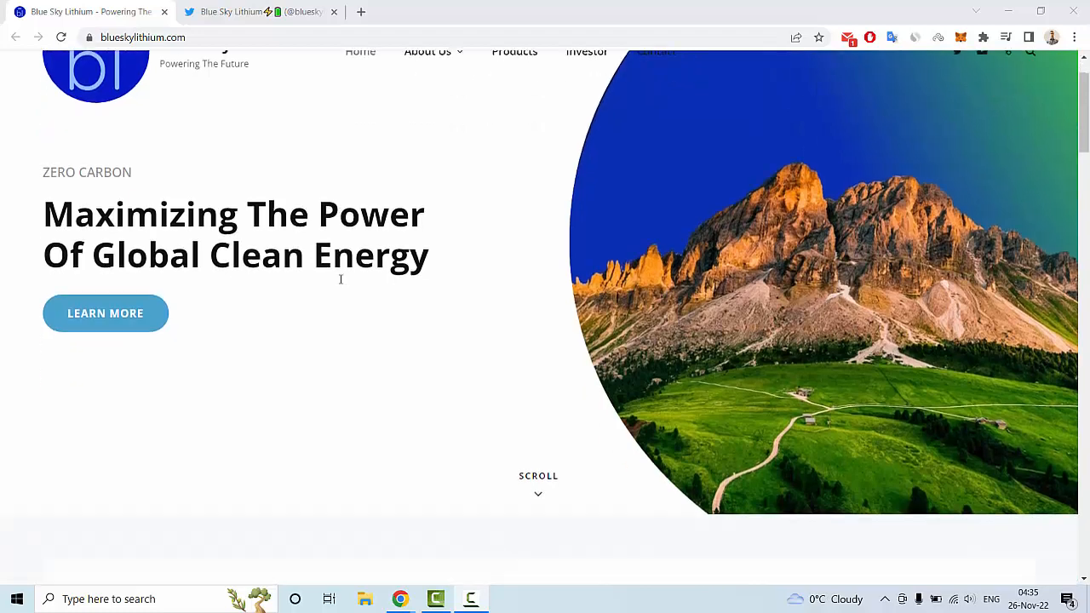
scroll(down, 3)
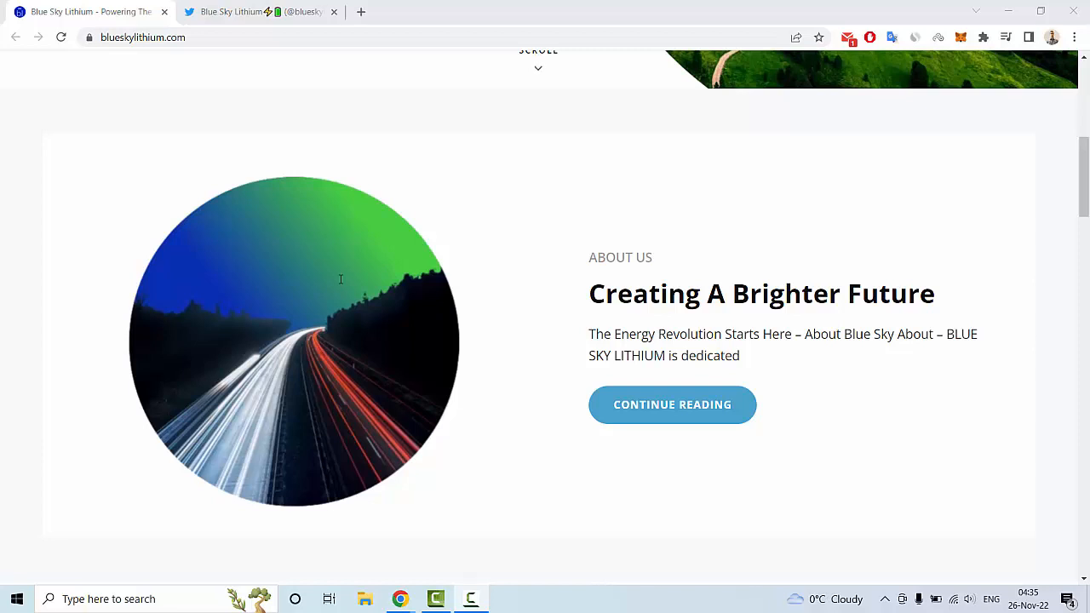
mouse_move(610, 310)
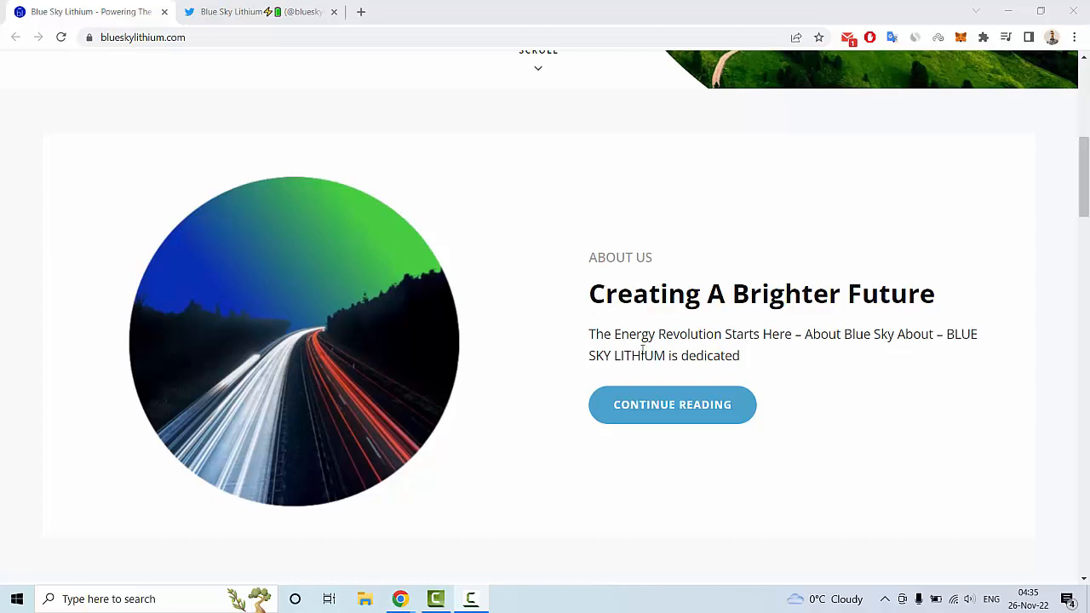
scroll(down, 3)
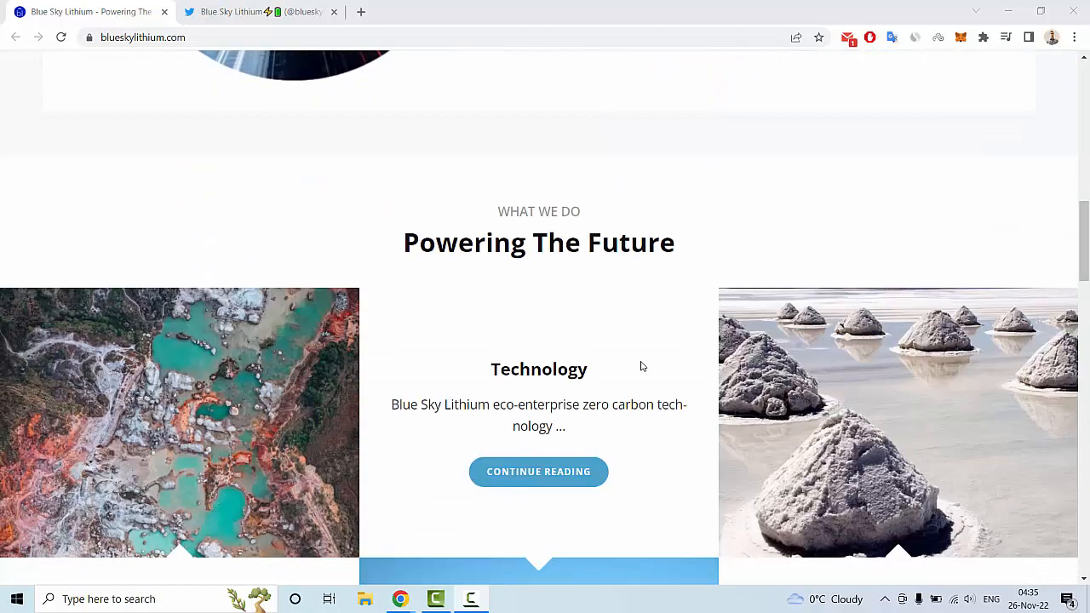
mouse_move(638, 366)
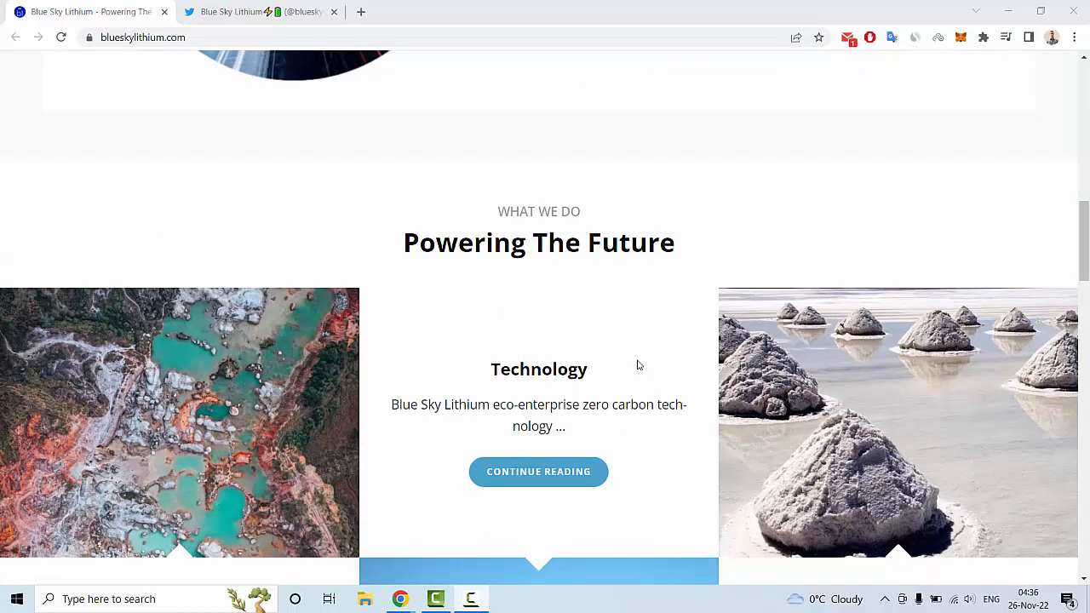
Step: Scroll past the Mining and Exploration and Products cards to the Company News blog section
scroll(down, 3)
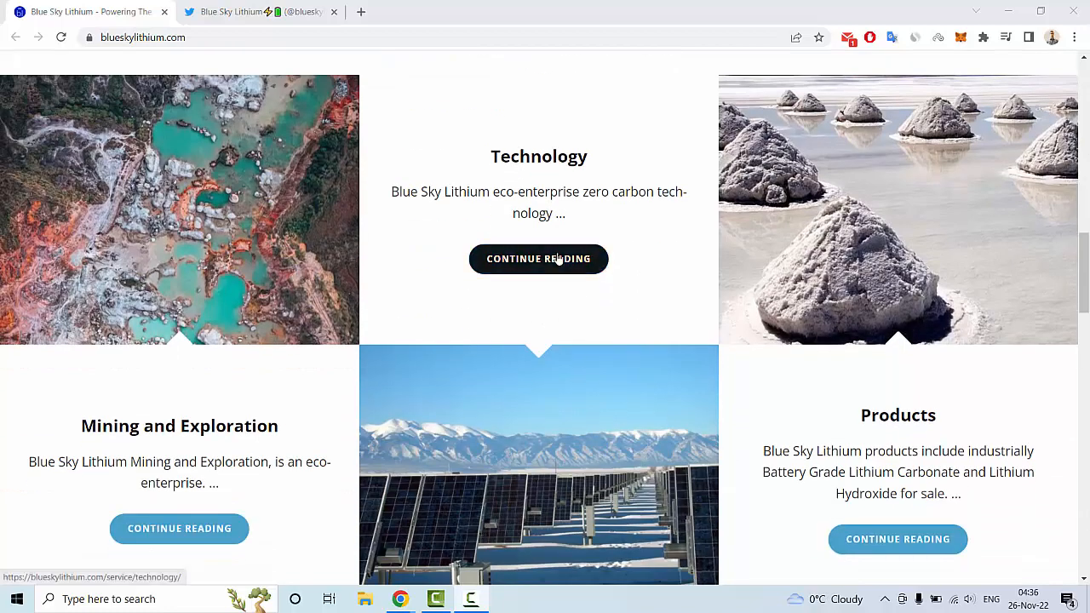
scroll(down, 3)
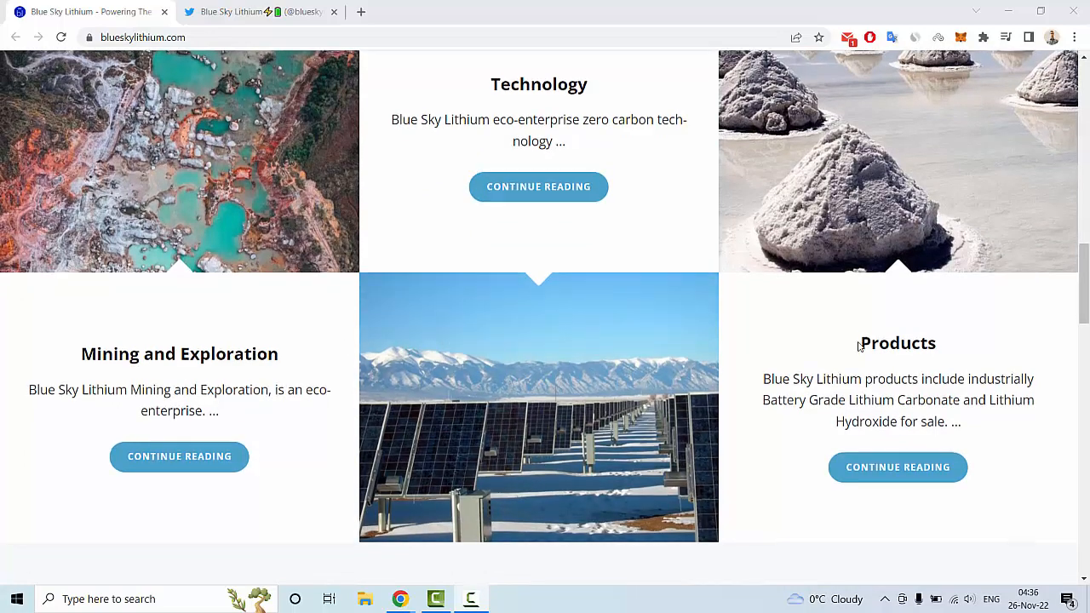
scroll(down, 3)
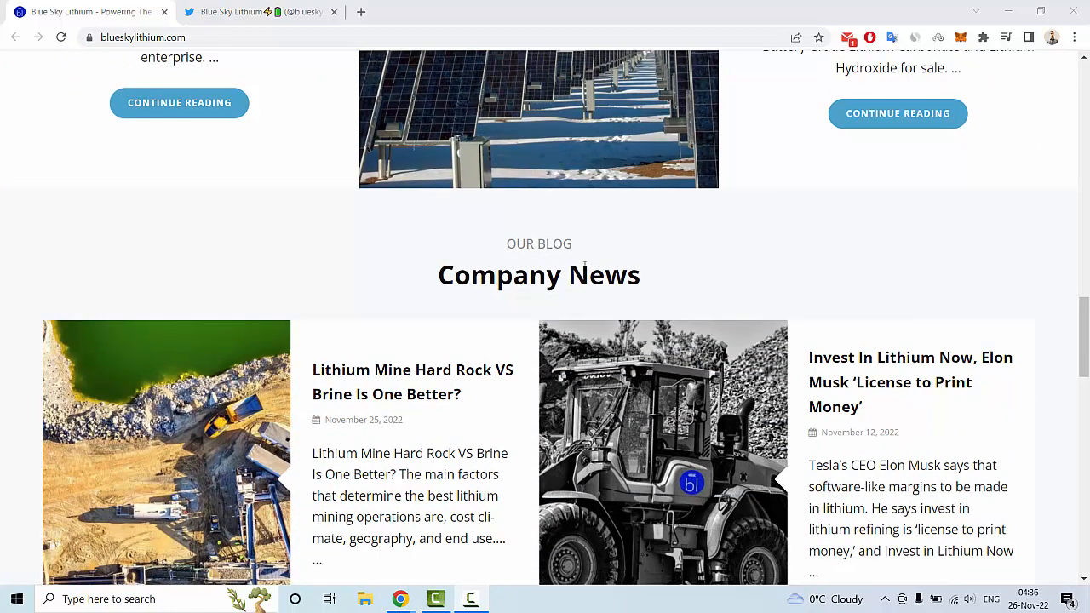
mouse_move(412, 381)
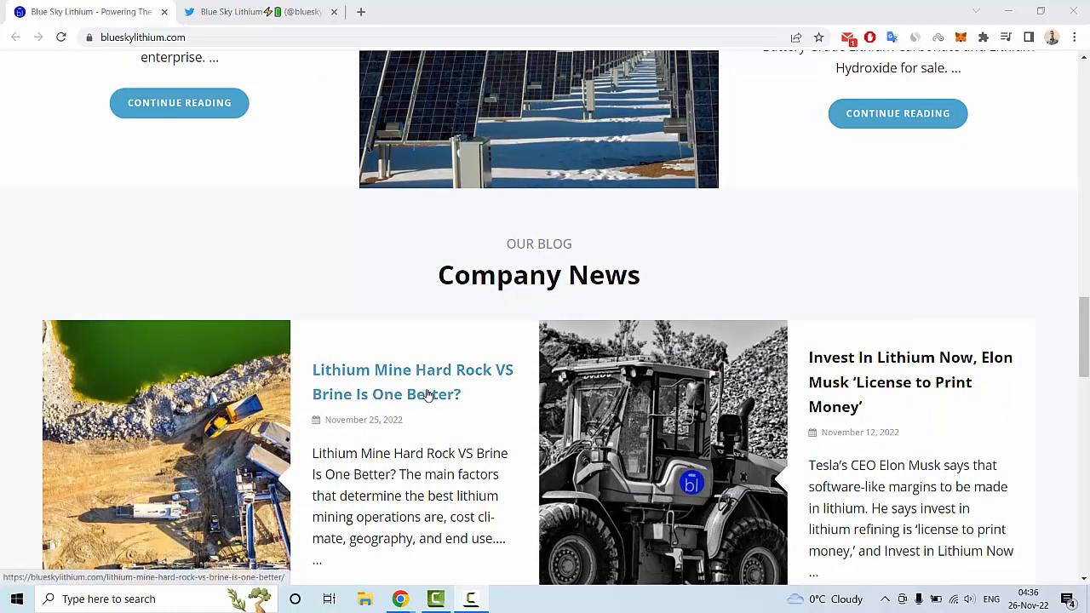
mouse_move(502, 408)
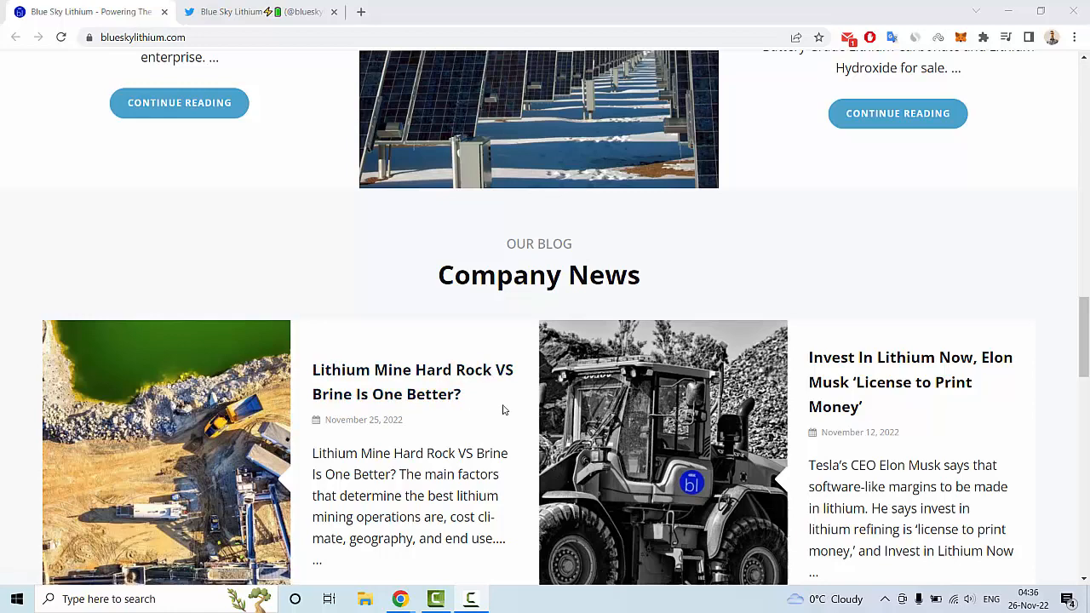
Step: Scroll Company News to its last post and open 'Lithium Price Chart Jumps To New High See Now' in a new tab
scroll(down, 3)
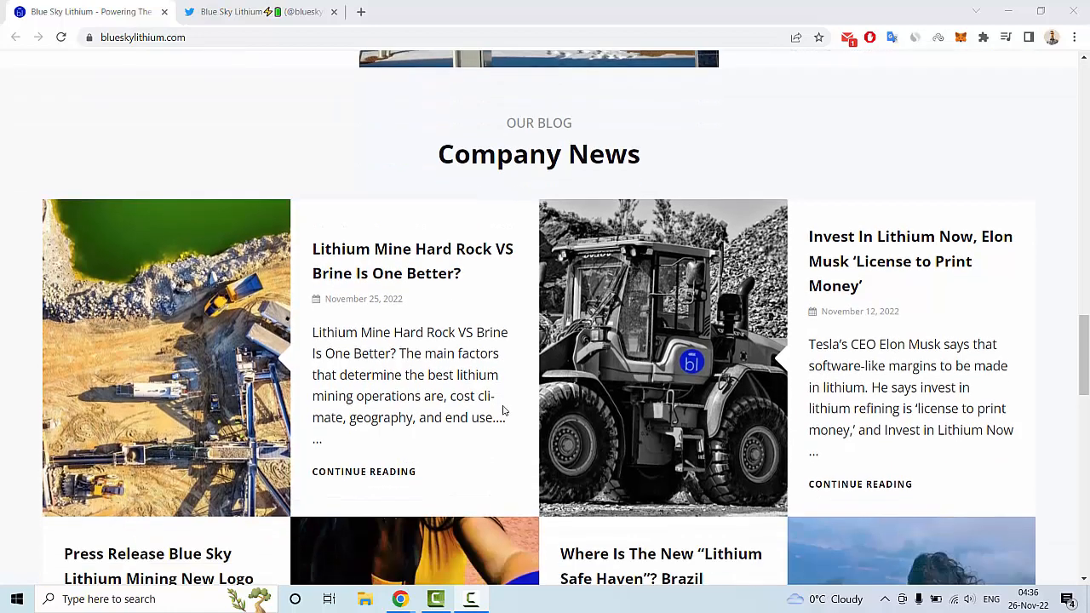
scroll(down, 3)
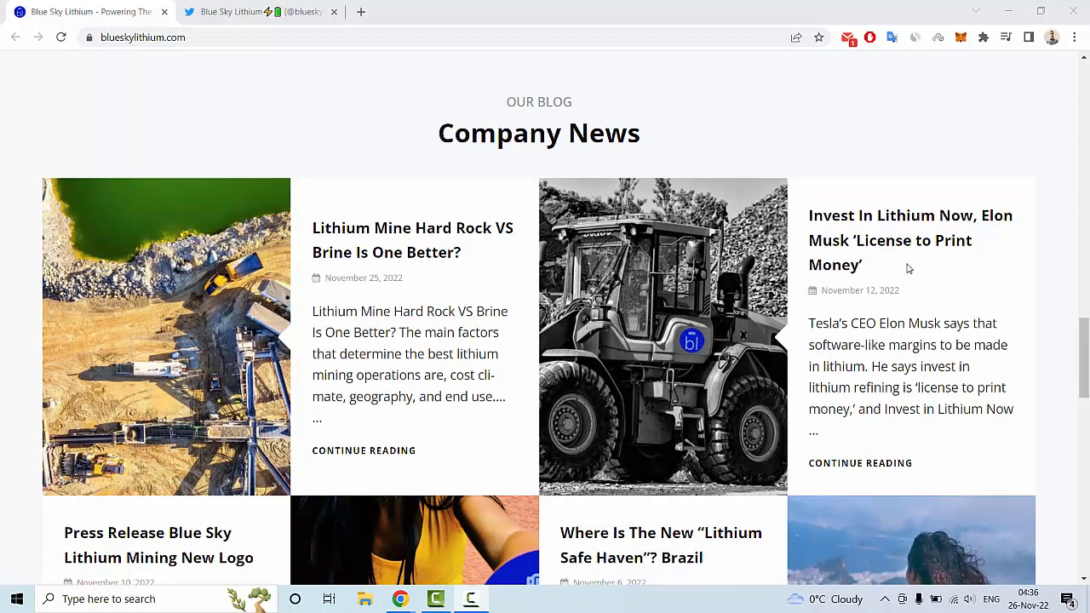
mouse_move(892, 267)
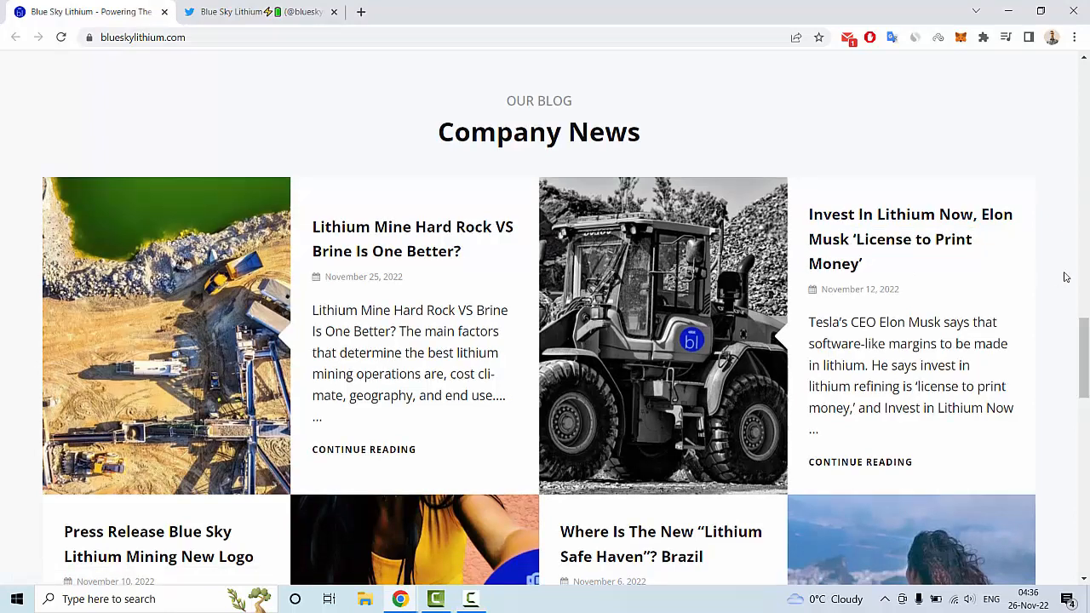
scroll(down, 3)
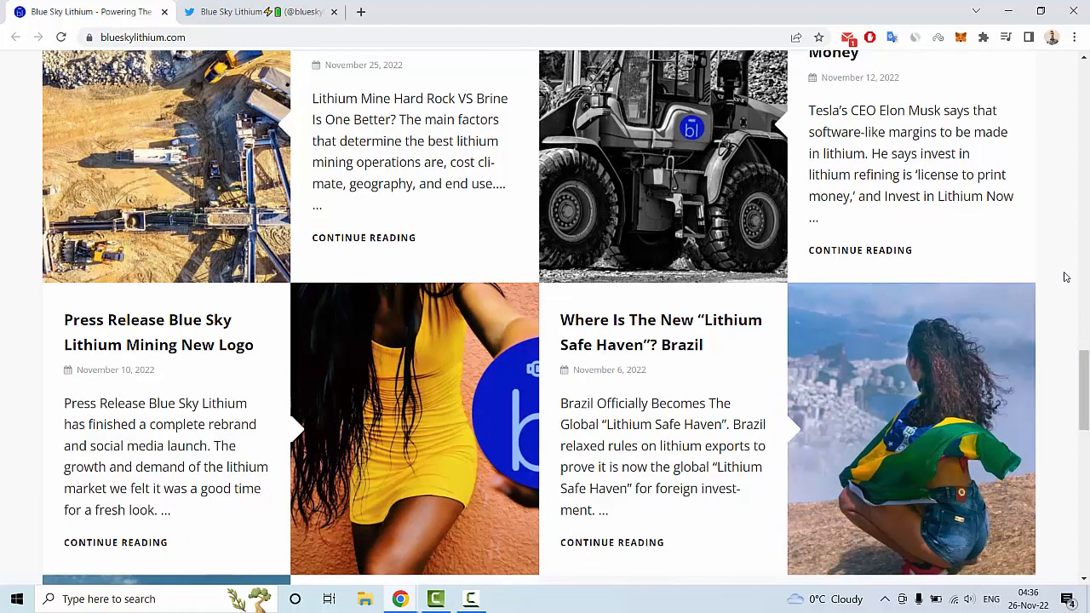
mouse_move(158, 332)
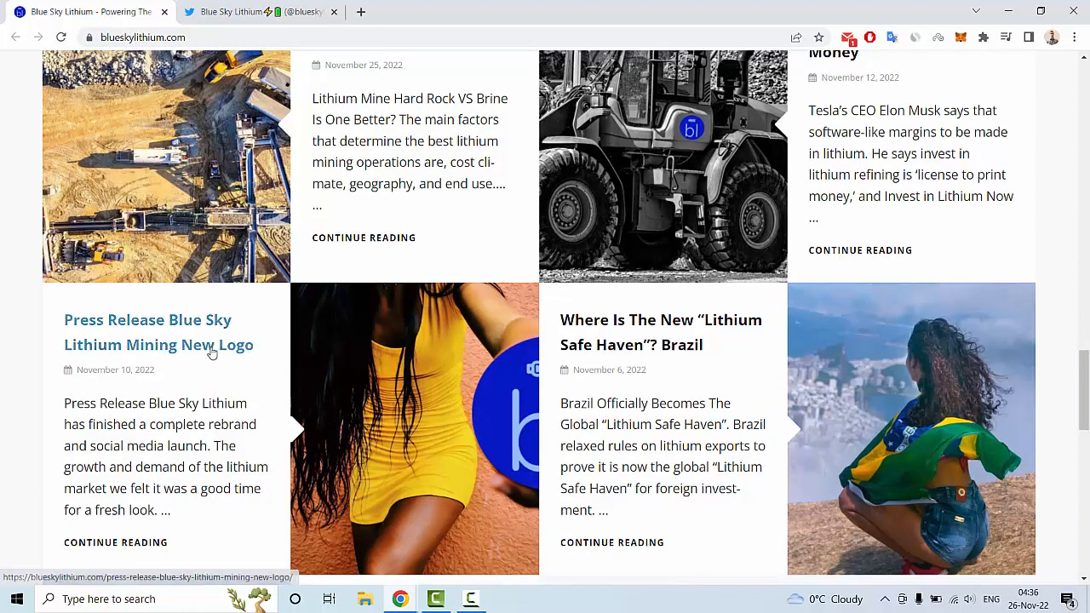
scroll(down, 3)
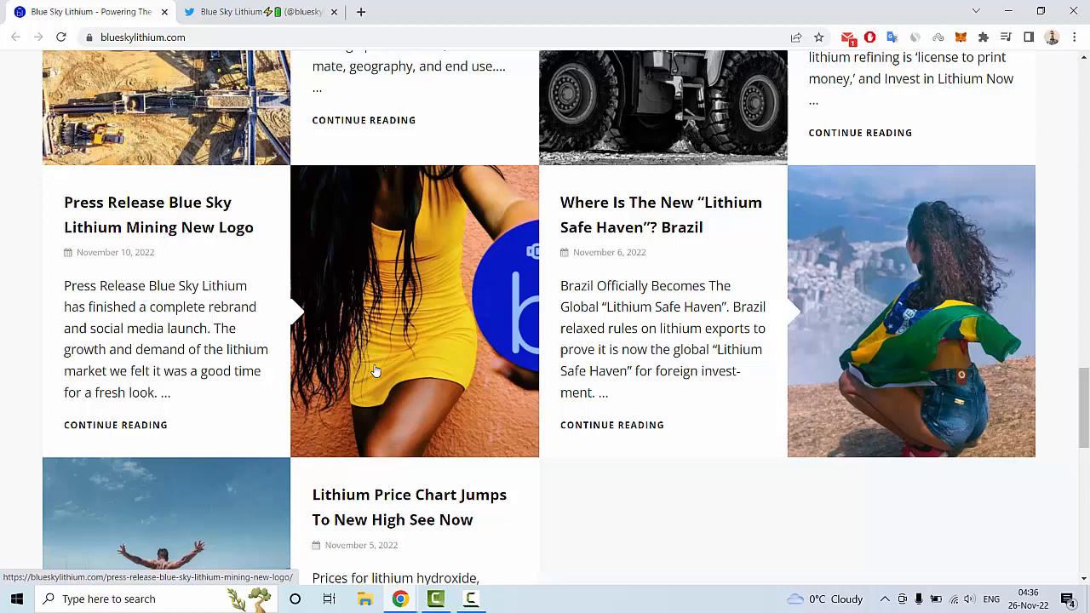
scroll(down, 3)
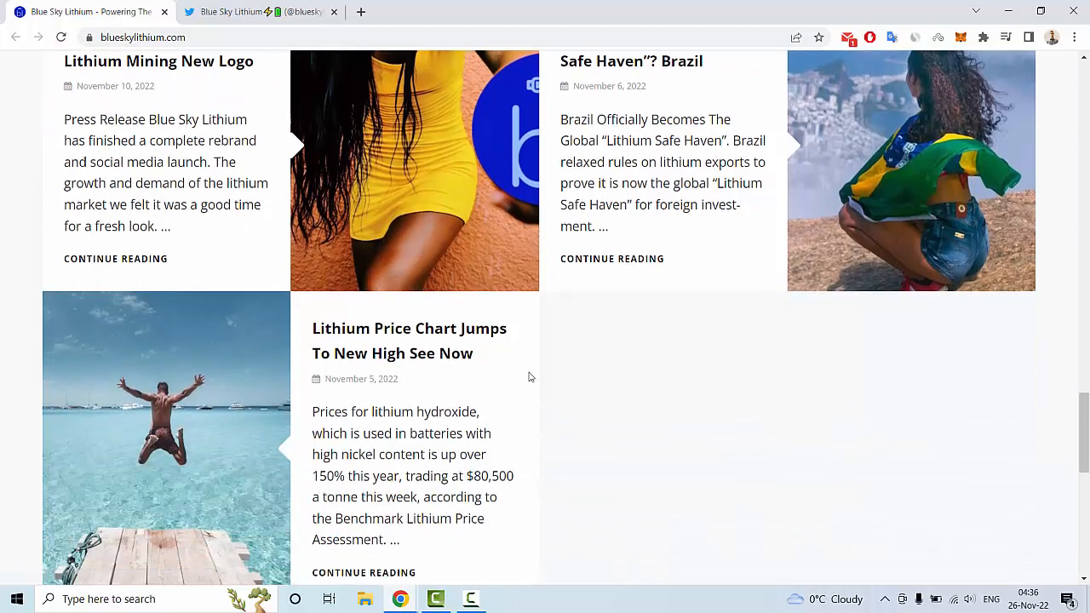
mouse_move(570, 375)
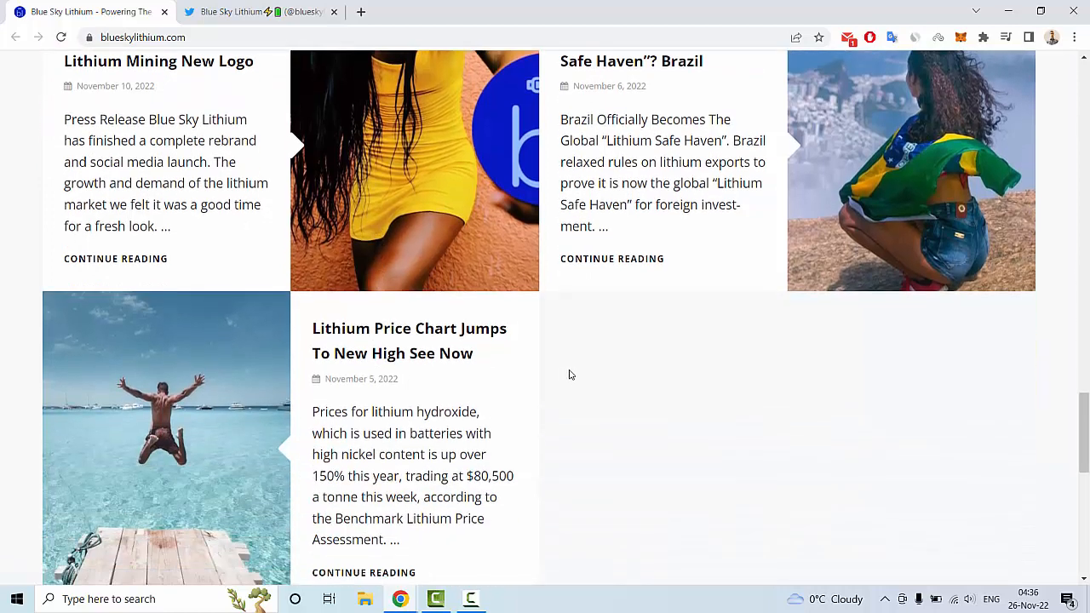
click(409, 340)
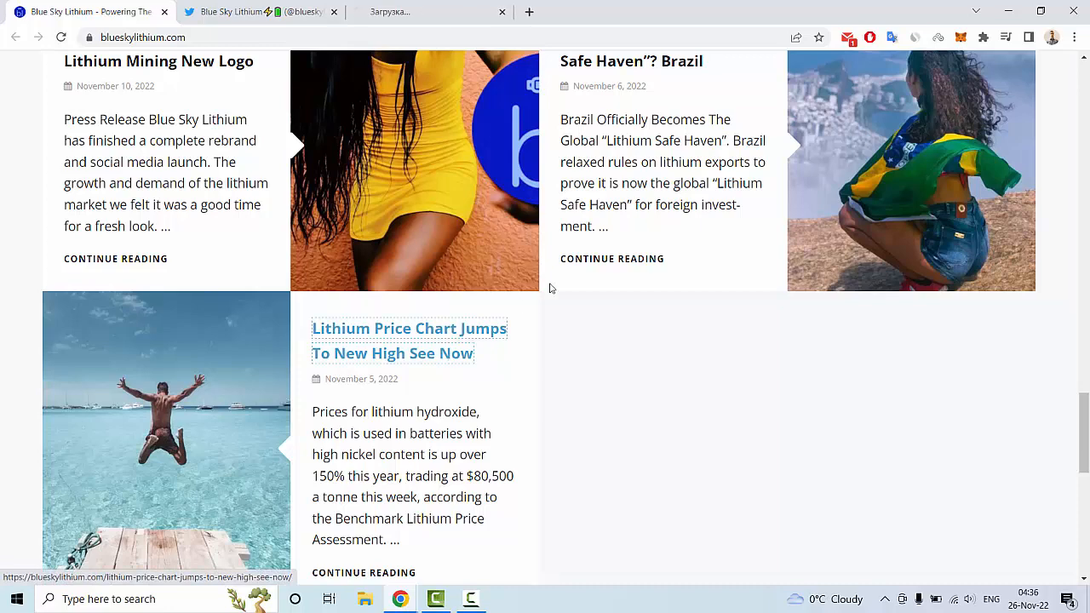
click(409, 341)
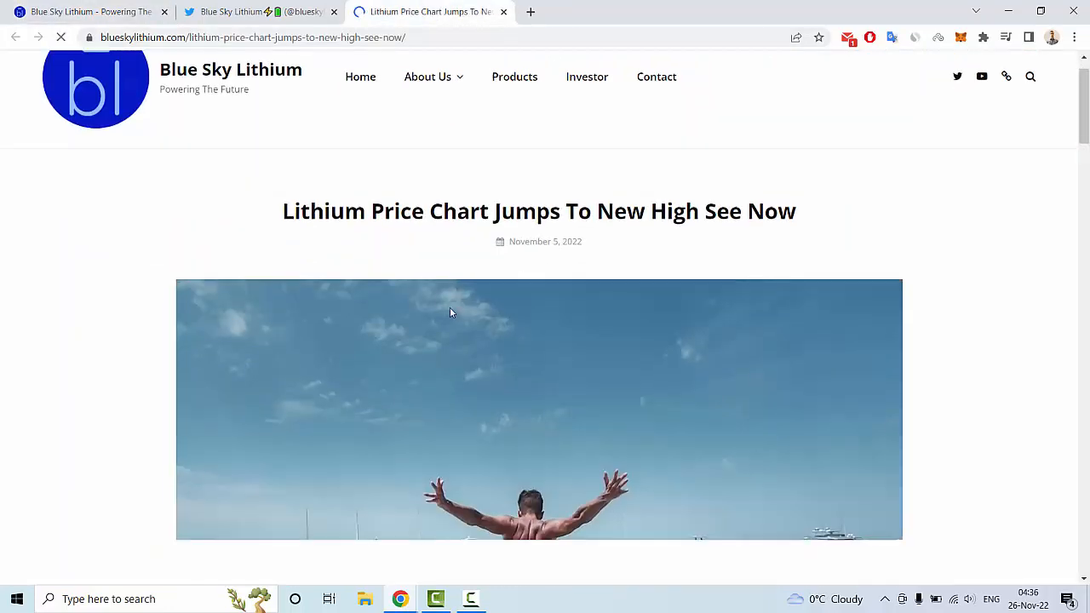
scroll(down, 3)
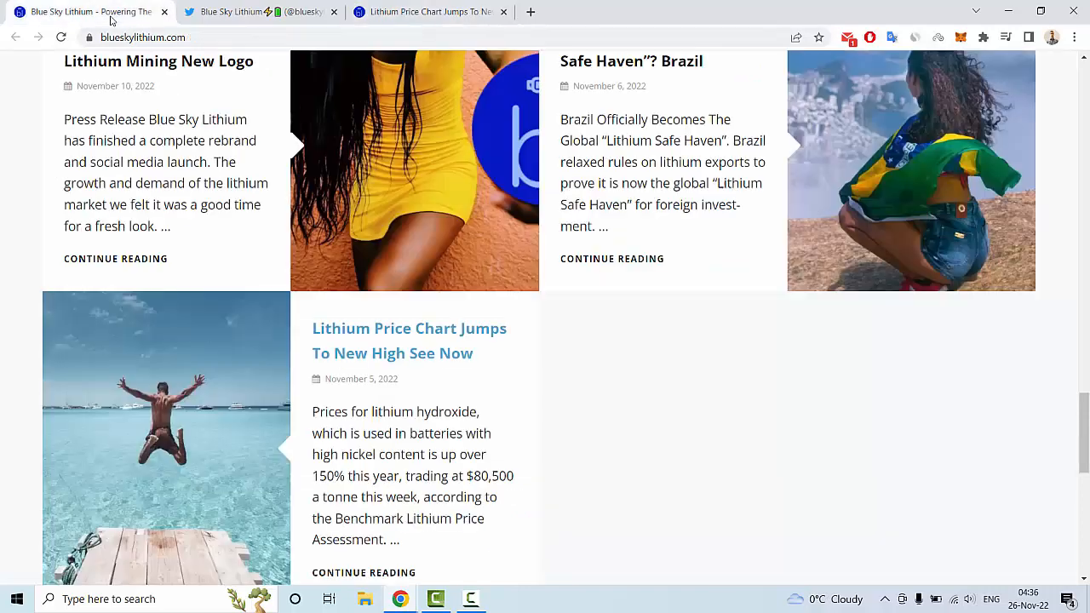
Step: Scroll to the homepage footer with its social media links and newsletter sign-up form
scroll(down, 3)
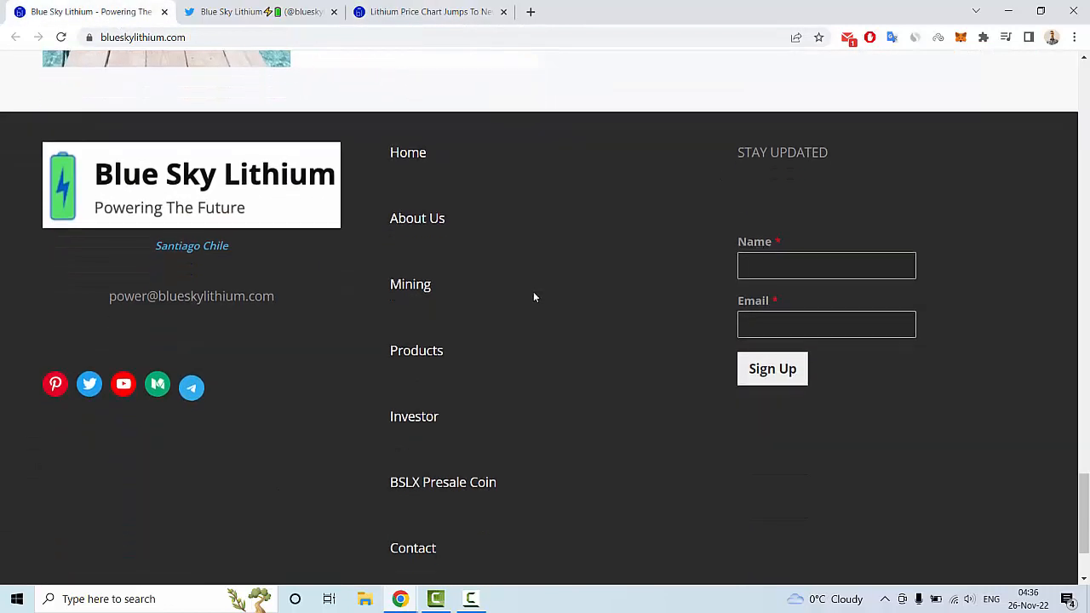
scroll(down, 3)
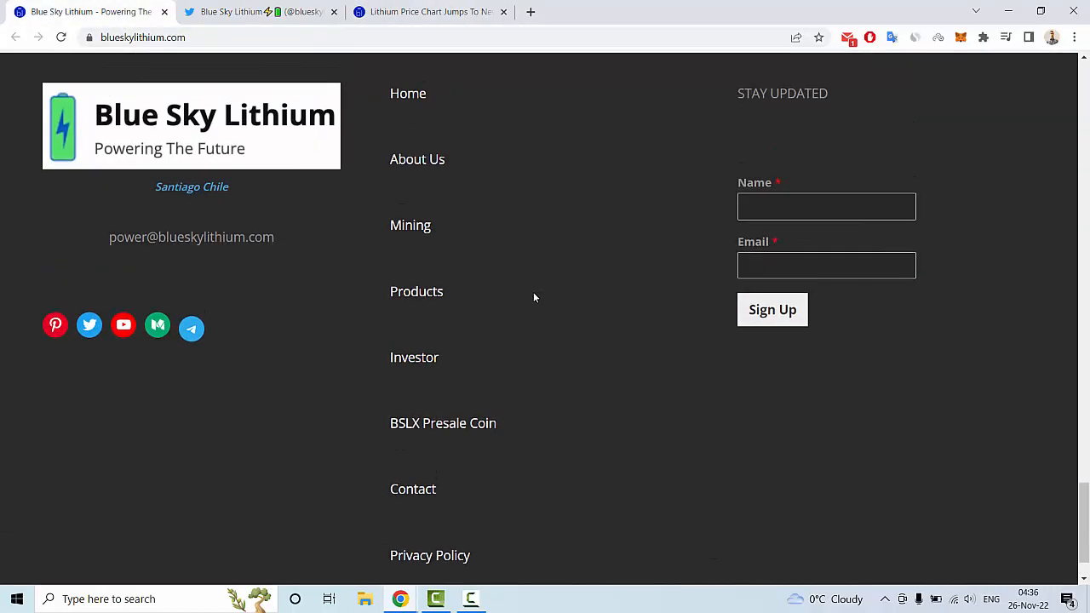
mouse_move(68, 355)
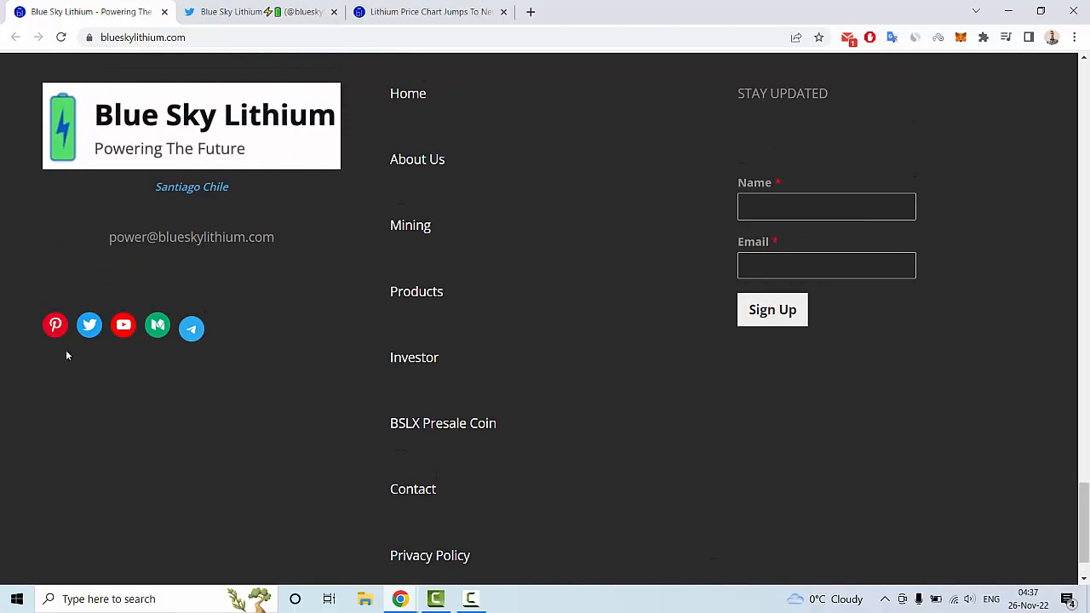
mouse_move(88, 323)
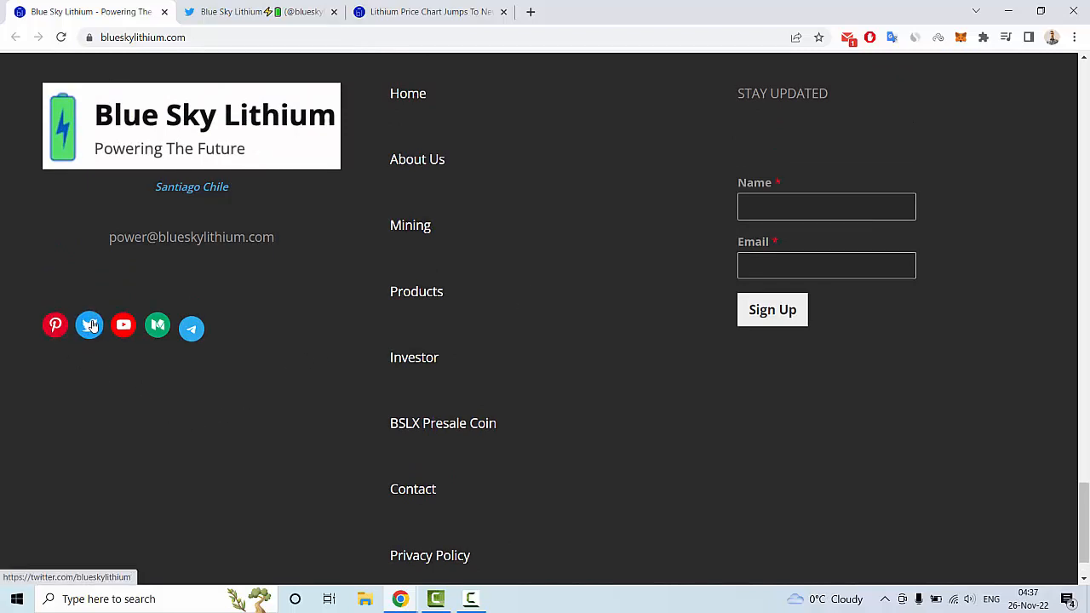
mouse_move(156, 325)
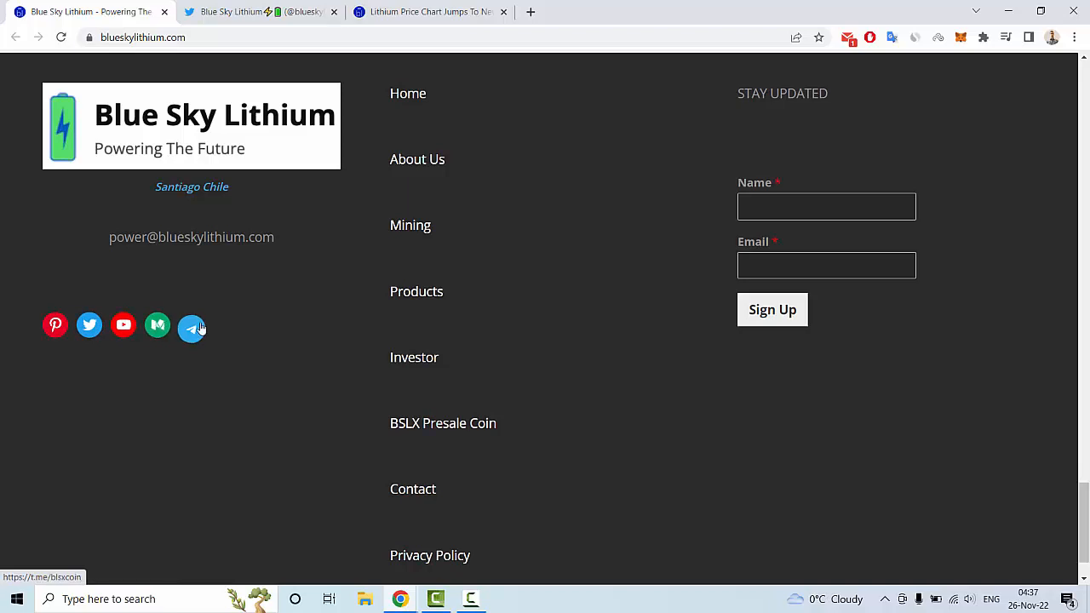
Step: Switch to the Blue Sky Lithium Twitter profile and scroll through its pinned airdrop giveaway tweet
click(256, 12)
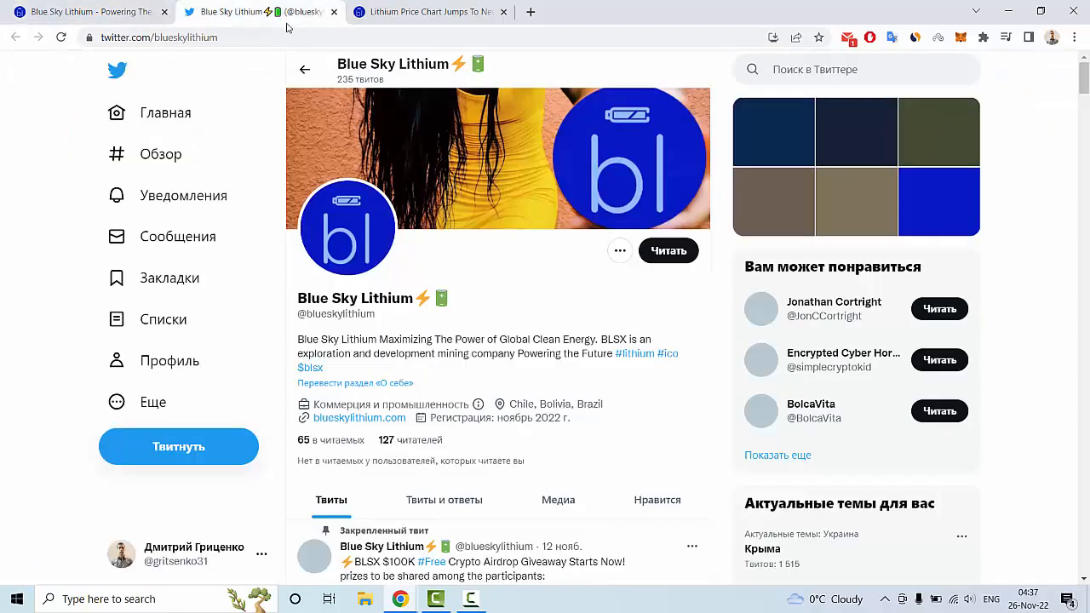
scroll(down, 3)
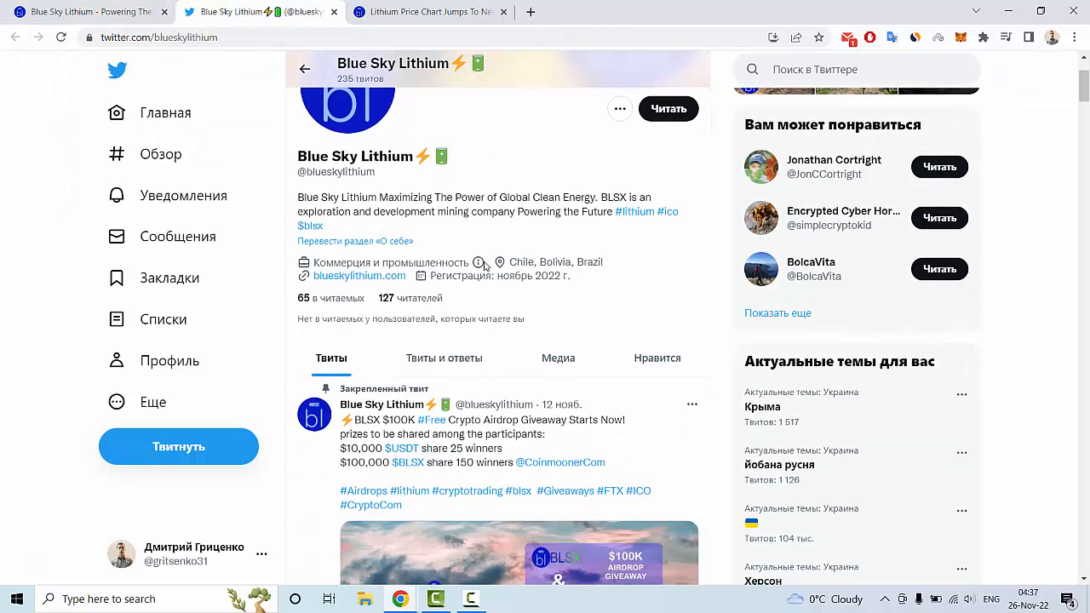
scroll(down, 3)
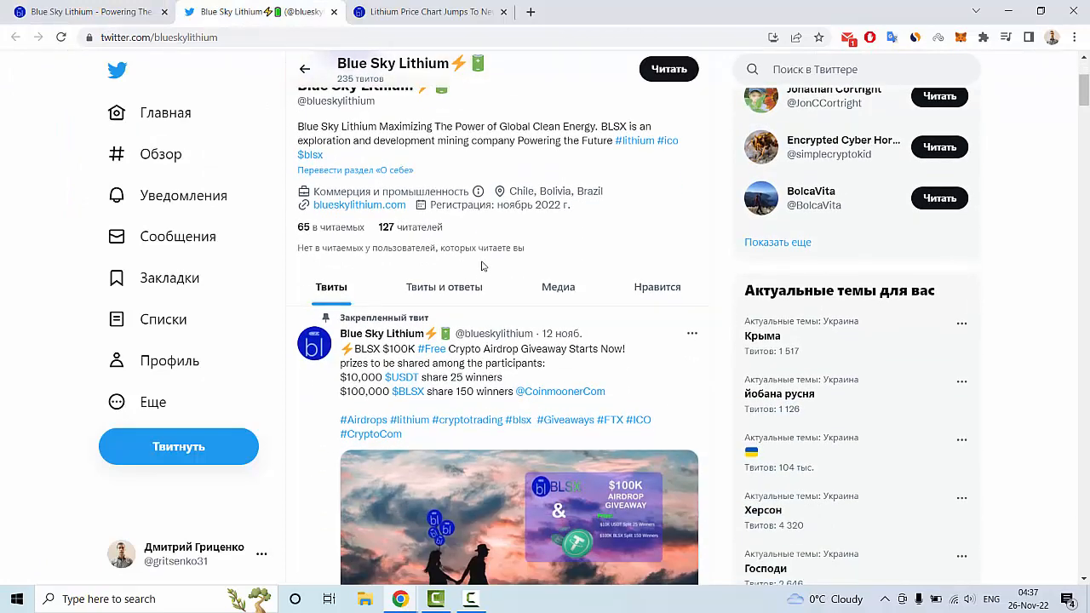
scroll(down, 3)
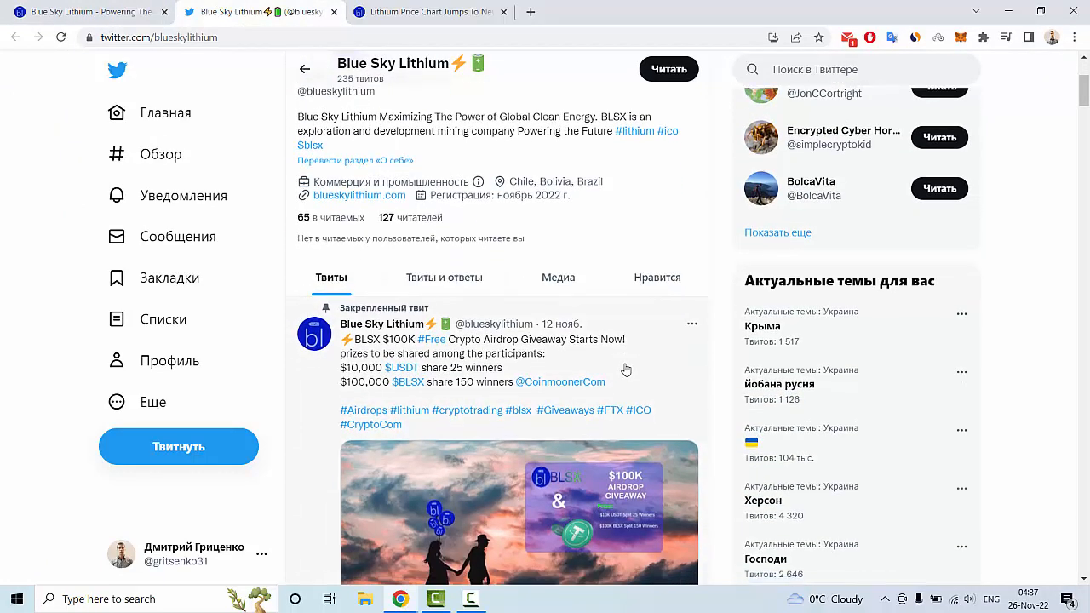
scroll(down, 3)
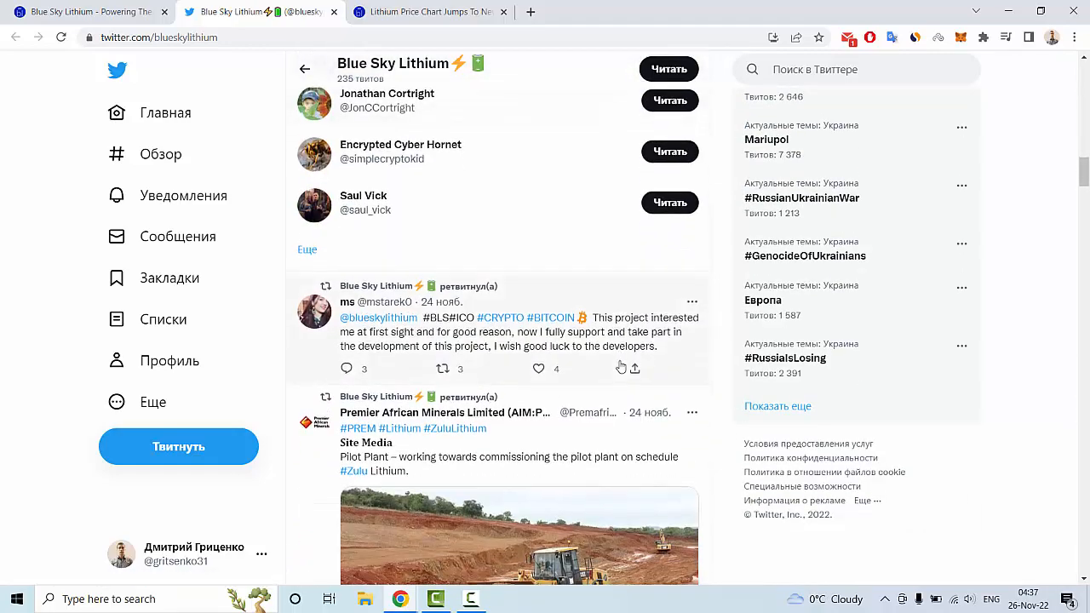
Step: Continue down the Twitter timeline through the profile's retweeted posts
scroll(down, 3)
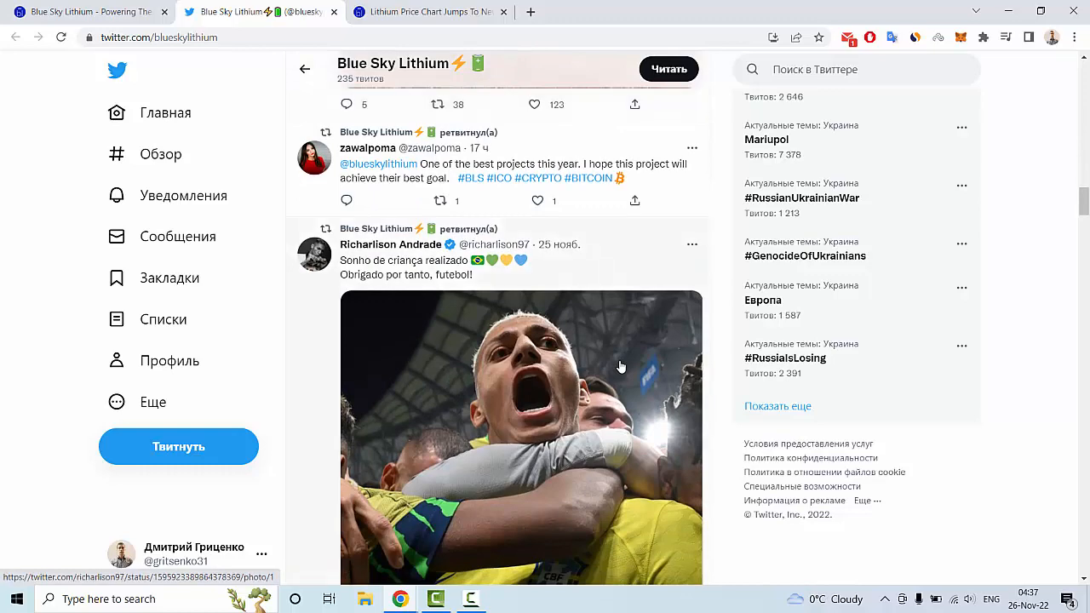
scroll(down, 3)
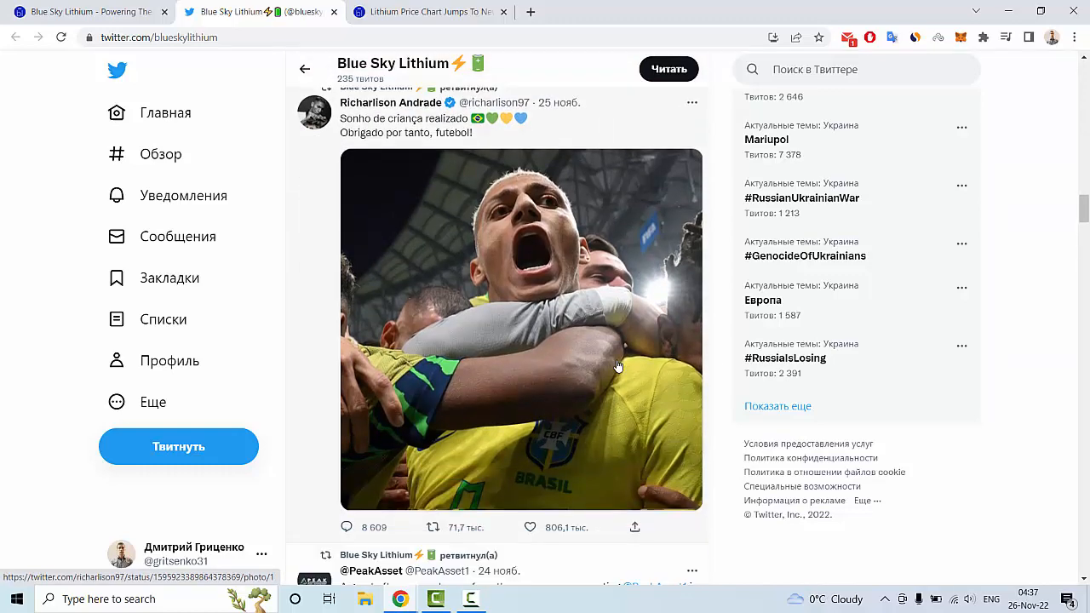
scroll(down, 3)
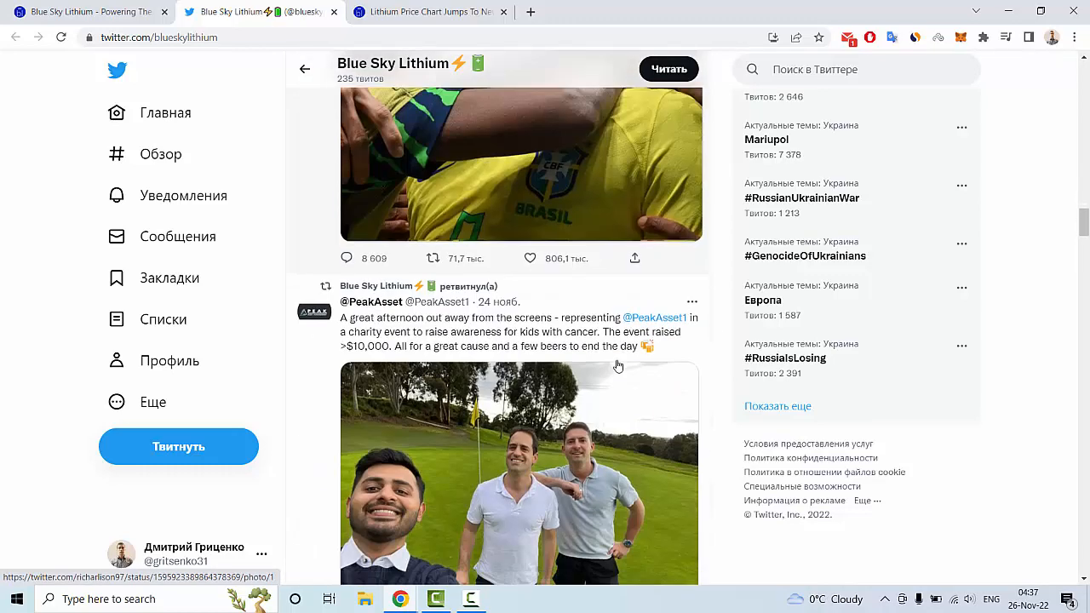